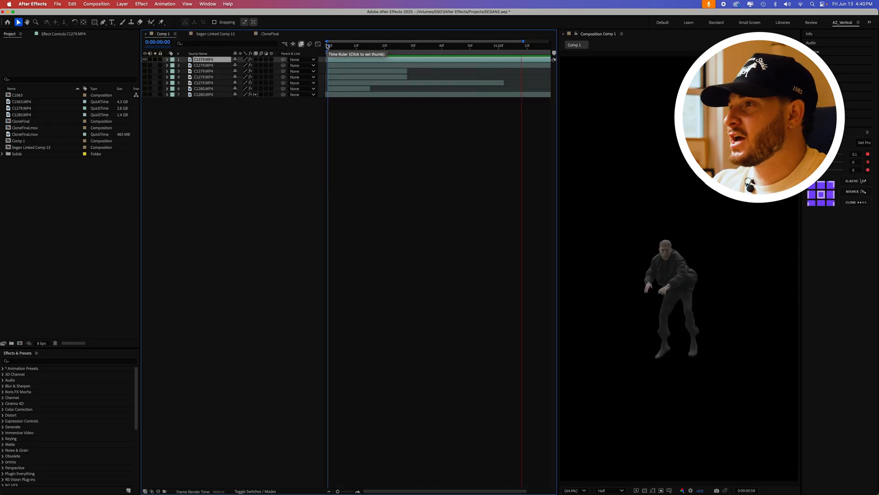
Queue Comp 1 for rendering and open its Output Module format settings
left_click(370, 45)
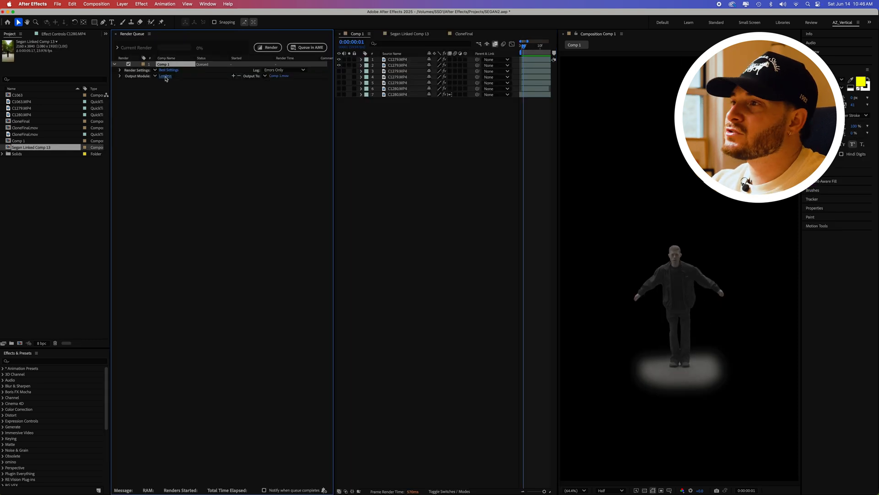
left_click(165, 76)
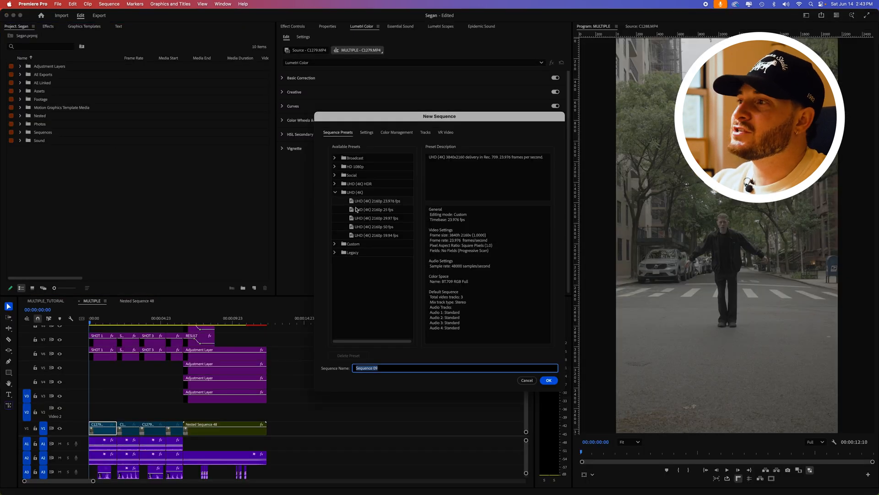
Create the new sequence with the UHD 4K 2160p 23.976 fps preset
left_click(547, 380)
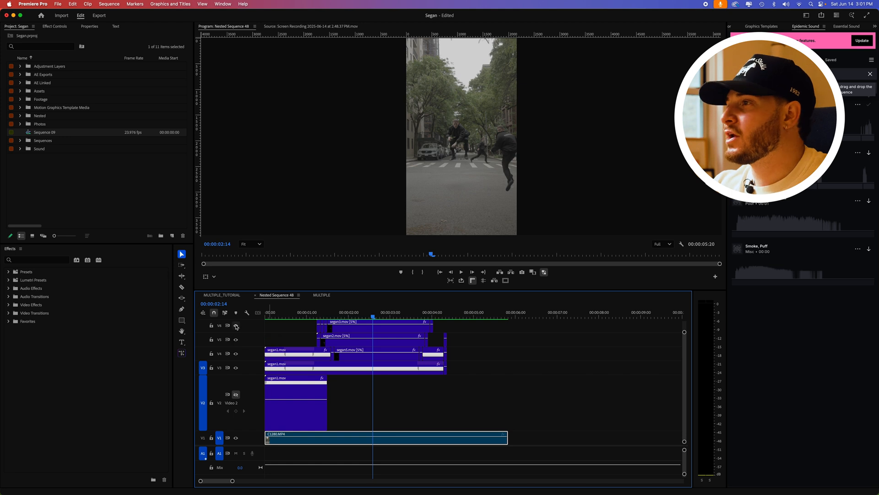
Apply a Time Remapping speed ramp to the V2 clip, playhead at 00:00:01:22
right_click(393, 377)
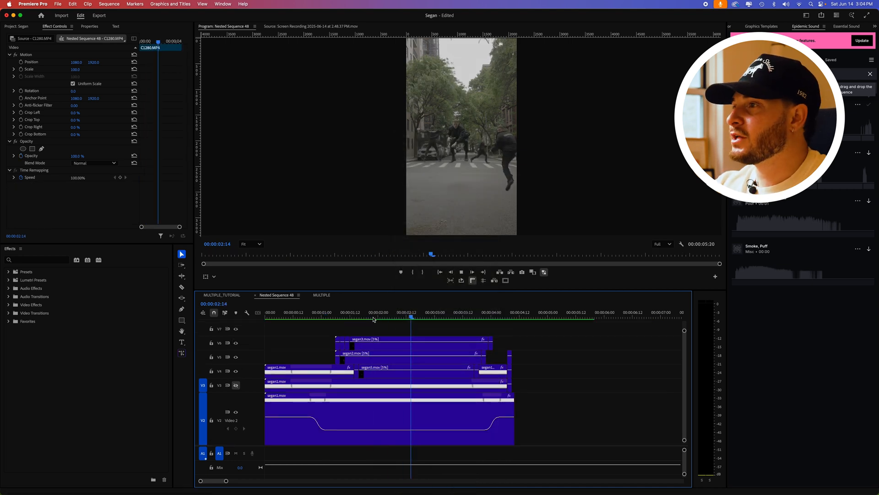
left_click(373, 312)
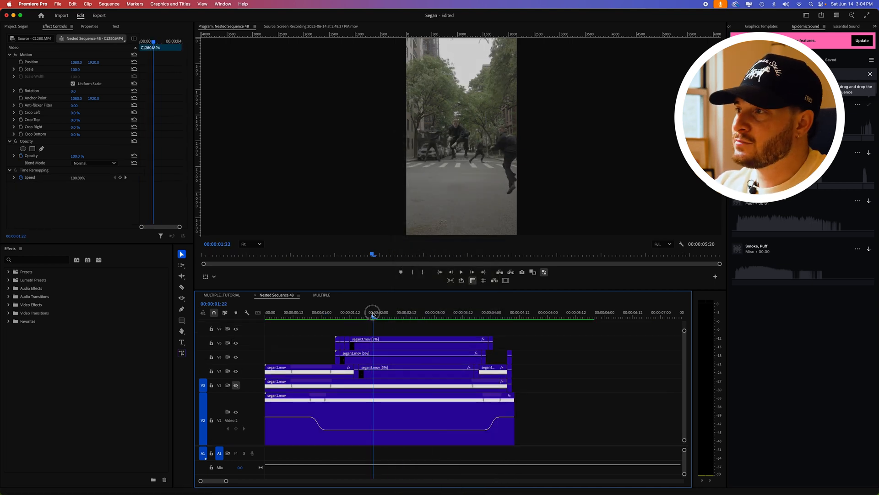